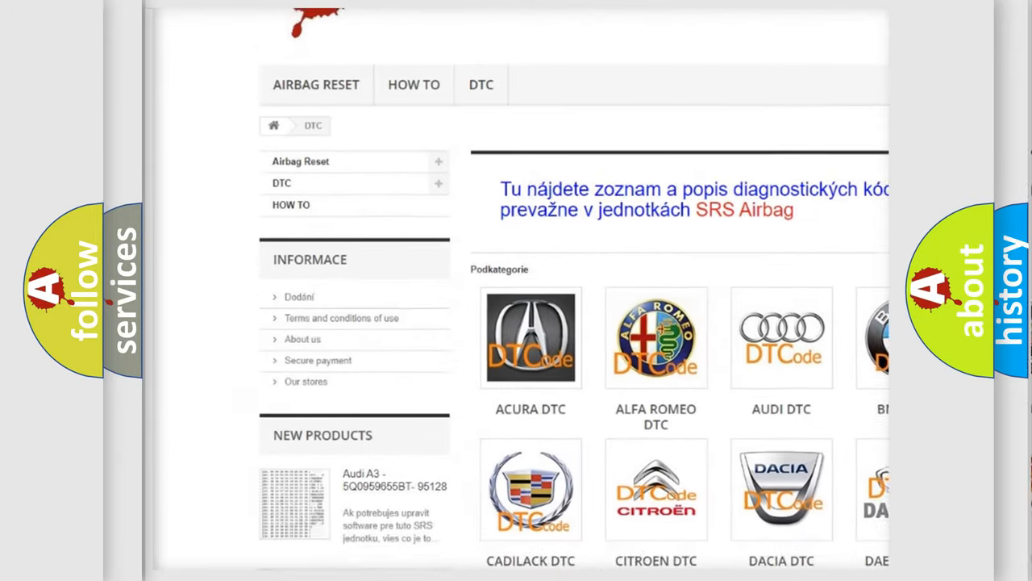
scroll(down, 3)
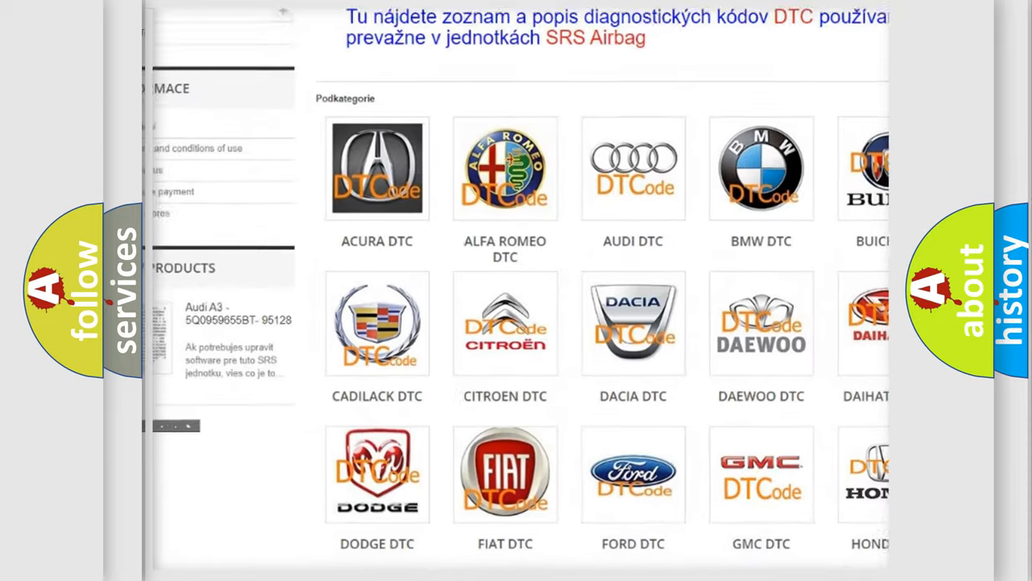
scroll(down, 3)
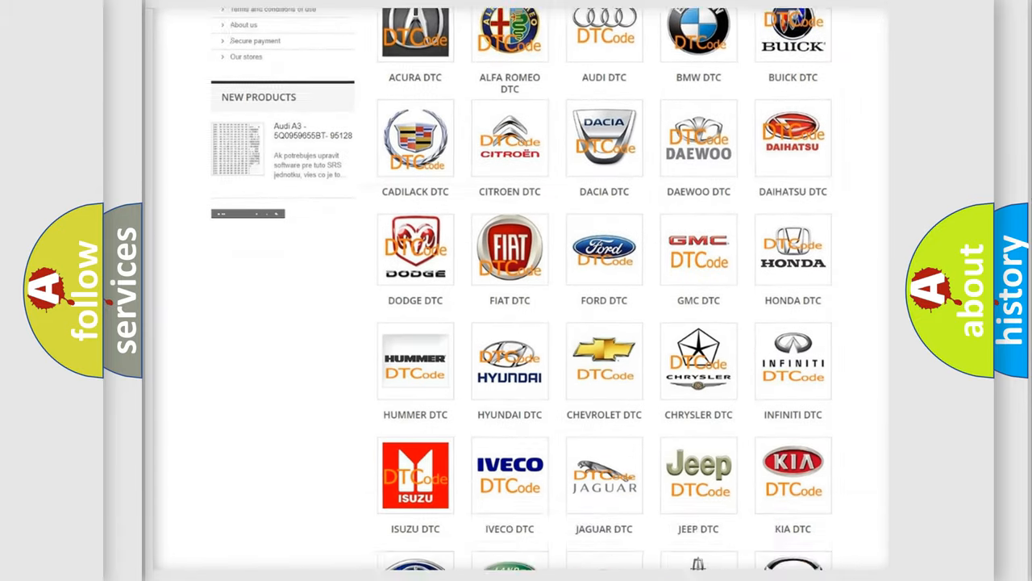
scroll(down, 3)
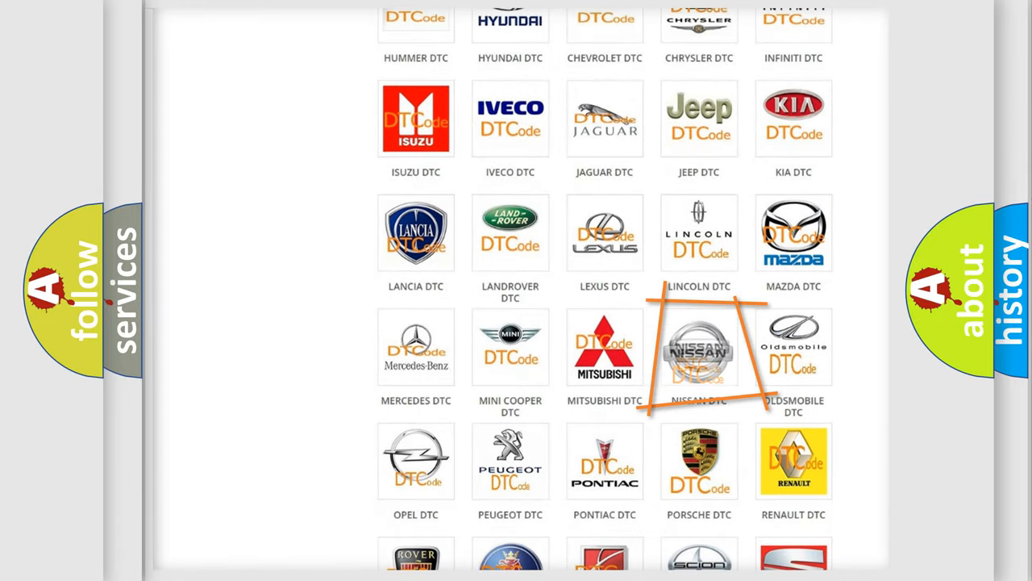